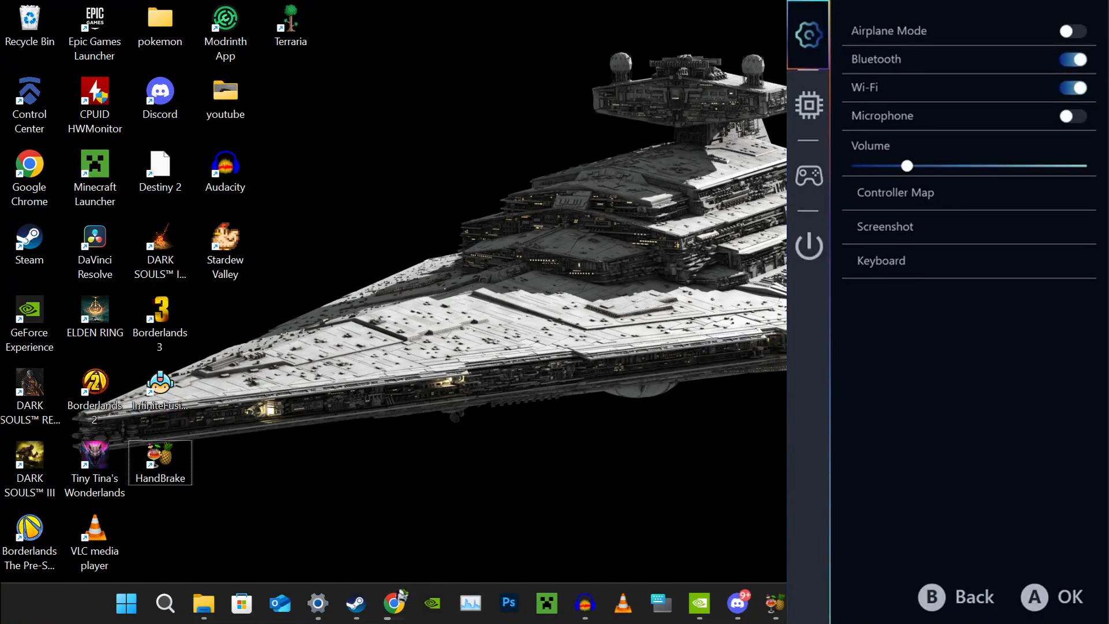
Show the performance page with live CPU, GPU and RAM usage, after browsing Wi-Fi and Keyboard.
{"action": "left_click", "coordinate": [808, 105]}
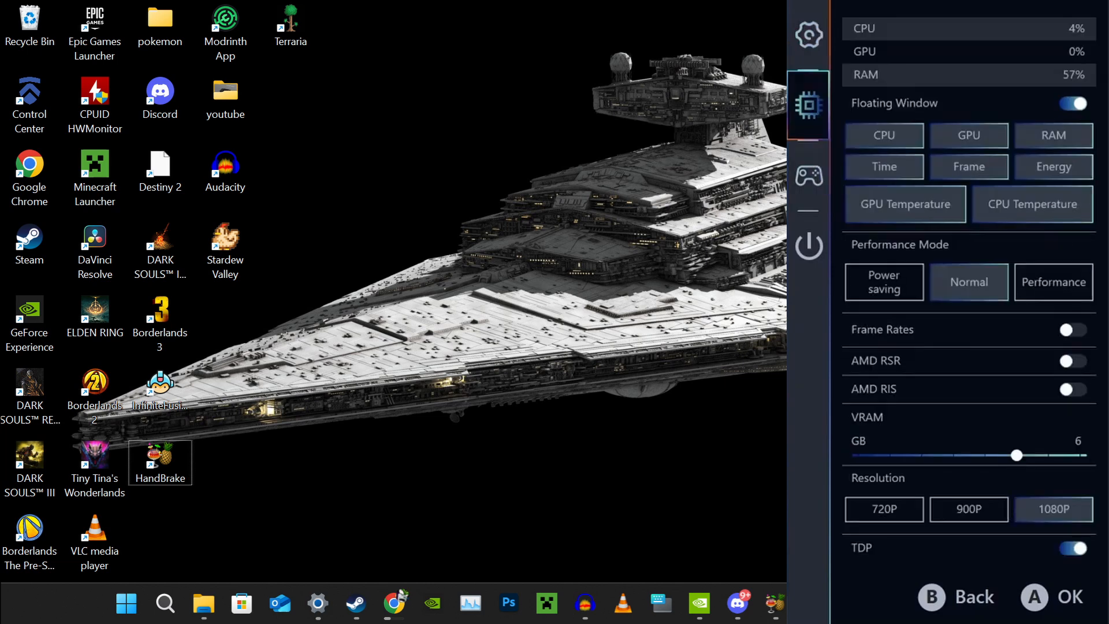
{"action": "left_click", "coordinate": [807, 34]}
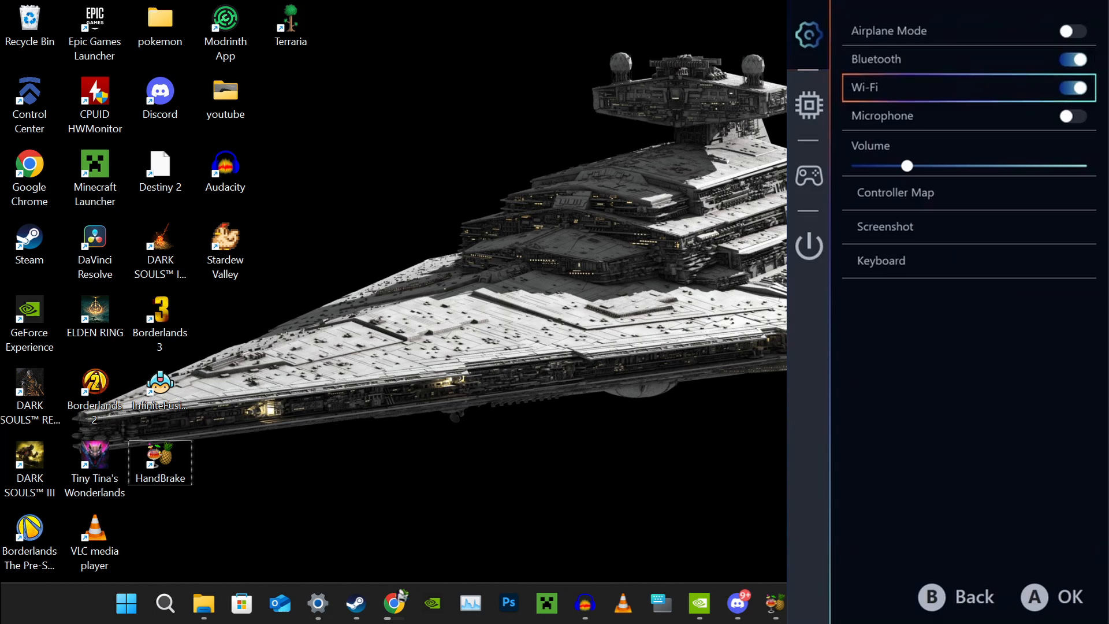
{"action": "key", "text": "Down"}
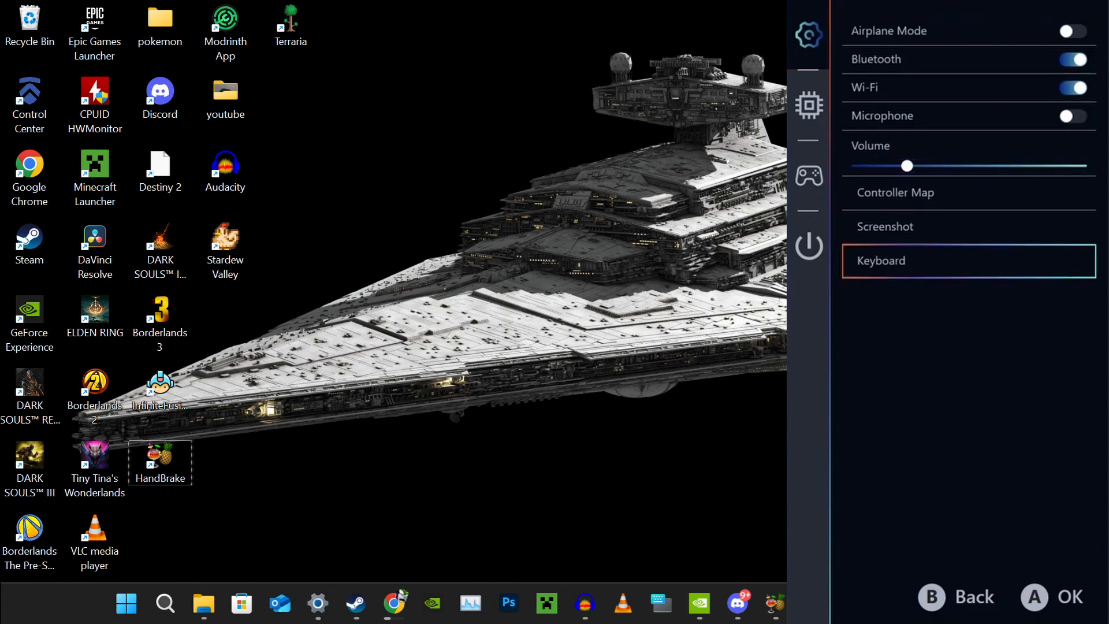
{"action": "left_click", "coordinate": [809, 105]}
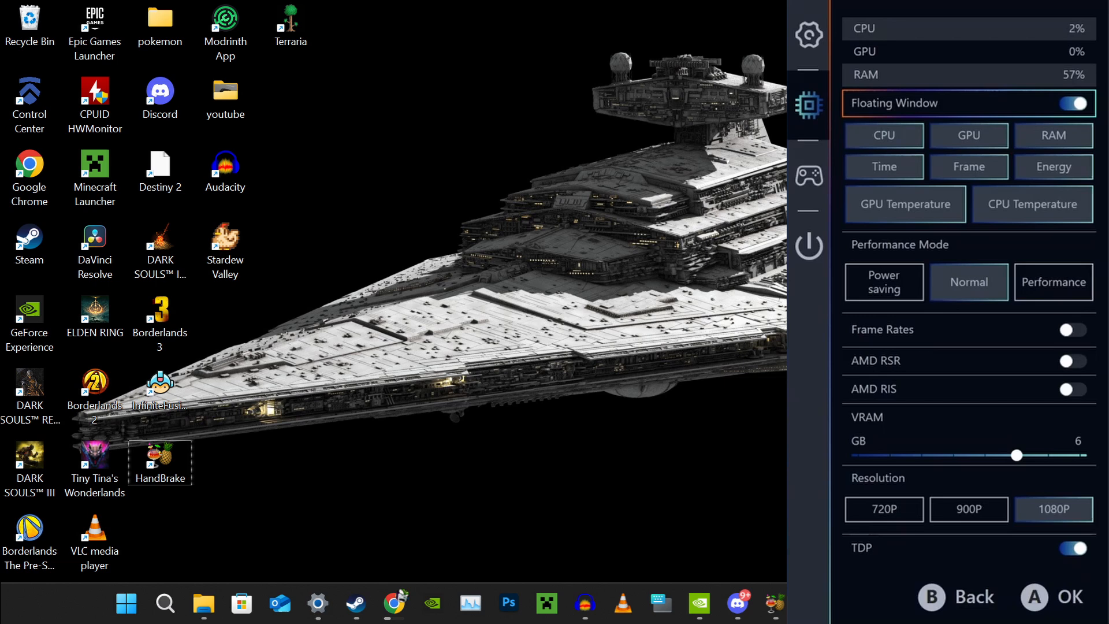
{"action": "left_click", "coordinate": [809, 175]}
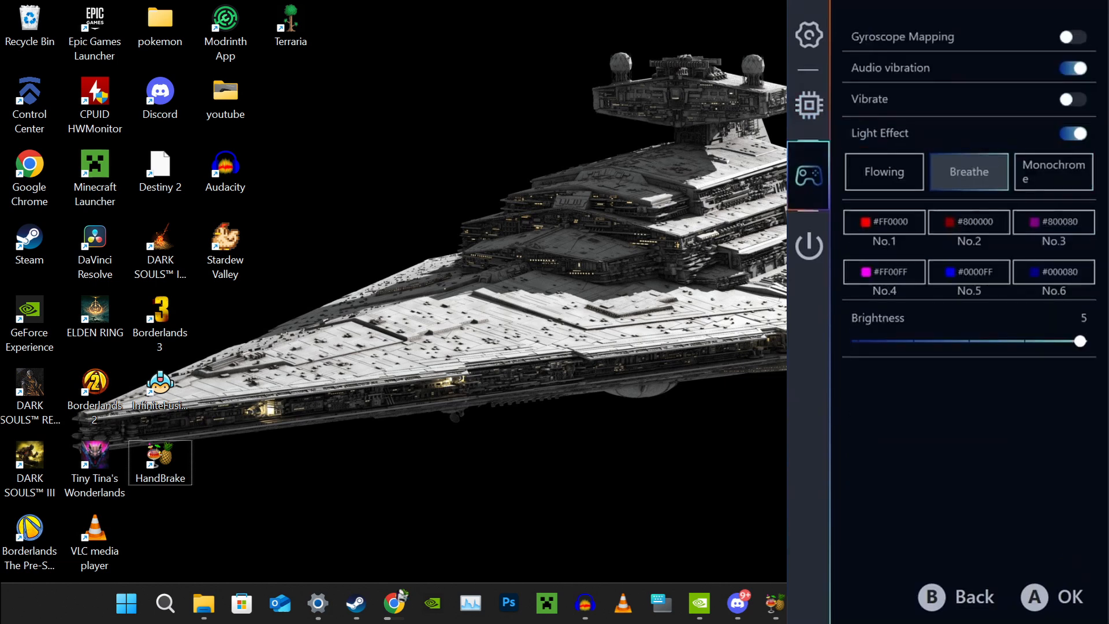
{"action": "left_click", "coordinate": [807, 104]}
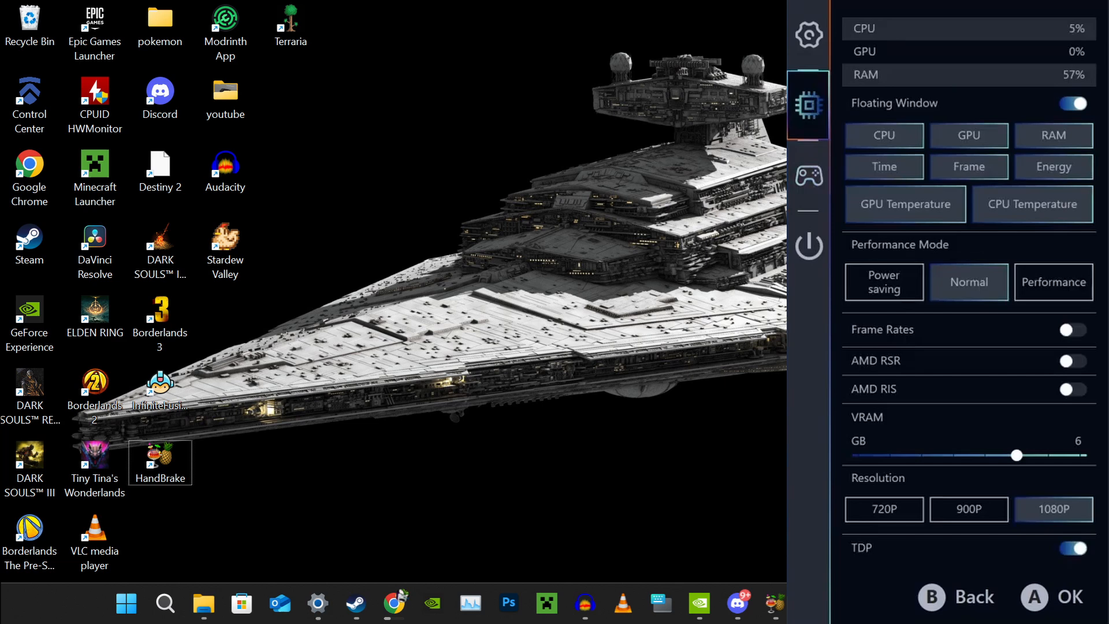
{"action": "left_click", "coordinate": [1052, 282]}
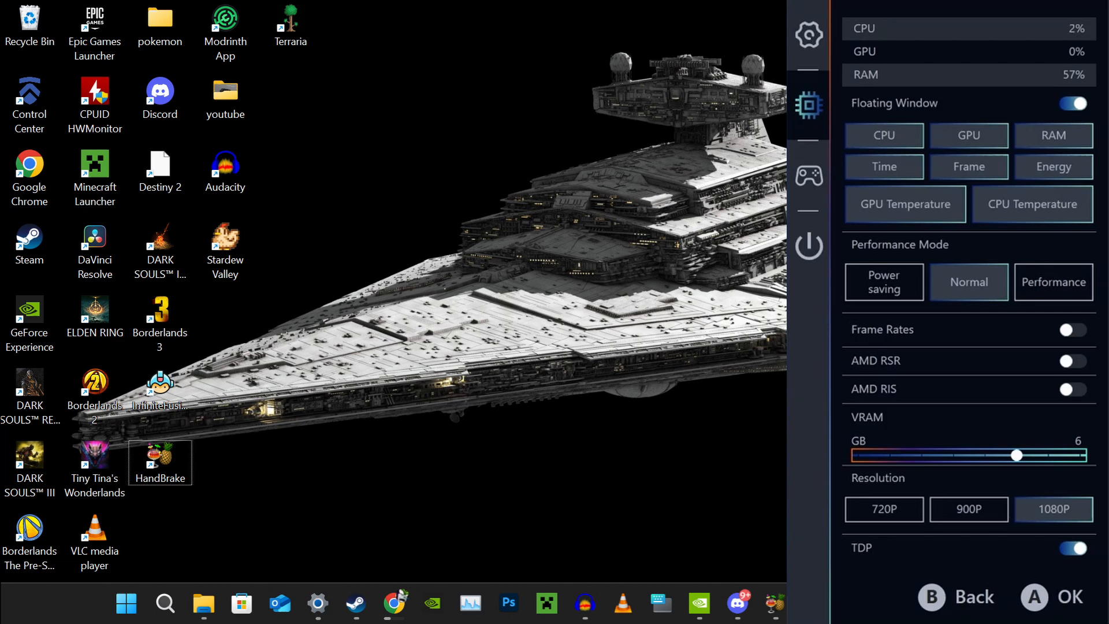
{"action": "left_click_drag", "start_coordinate": [995, 456], "coordinate": [1078, 456]}
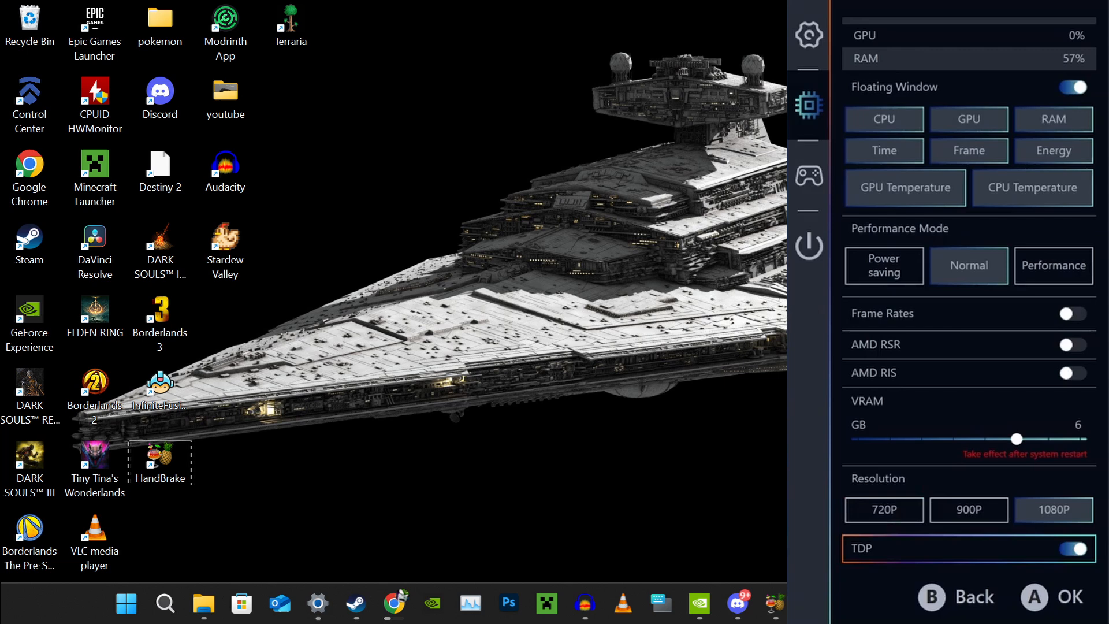
Enable TDP and sweep the watt slider to the maximum 32 W, then show controller settings.
{"action": "left_click", "coordinate": [1072, 548]}
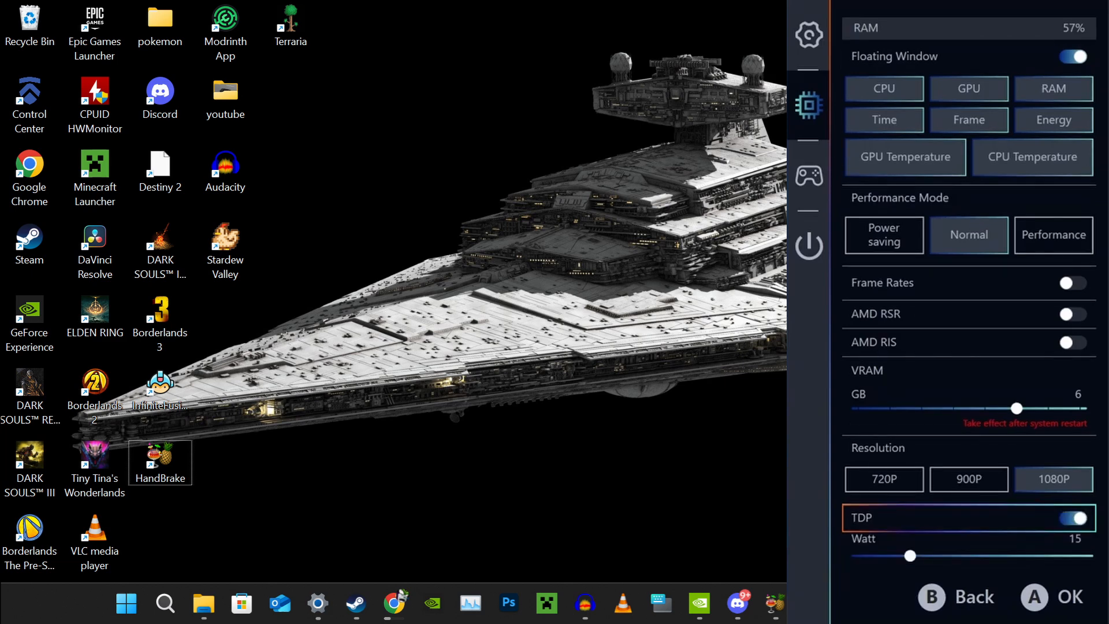
{"action": "left_click_drag", "start_coordinate": [909, 556], "coordinate": [866, 556]}
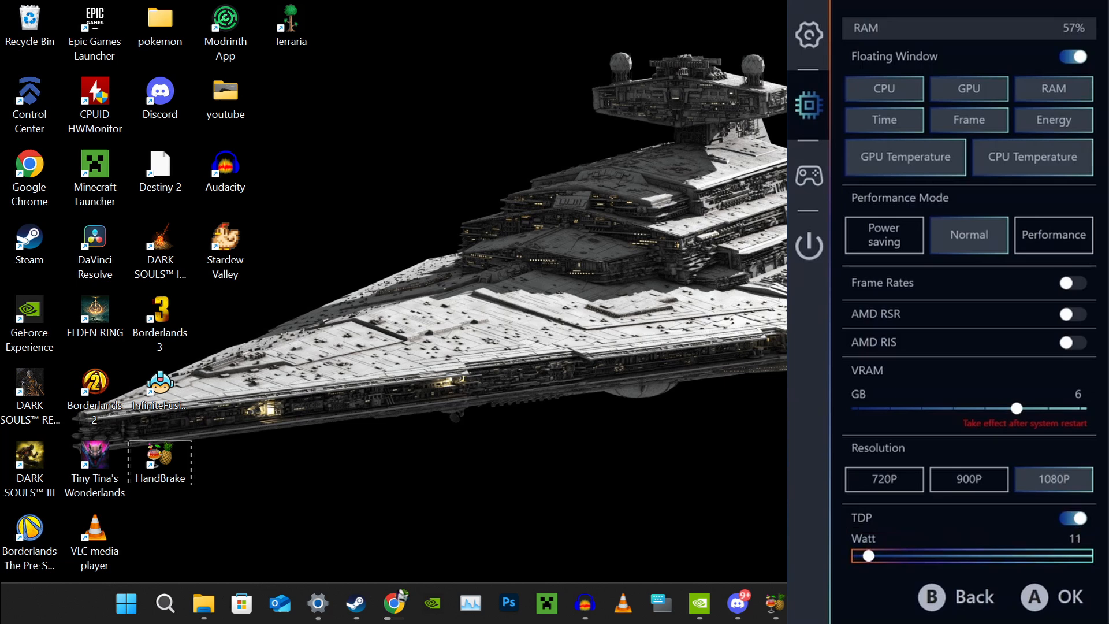
{"action": "left_click_drag", "start_coordinate": [867, 555], "coordinate": [951, 556]}
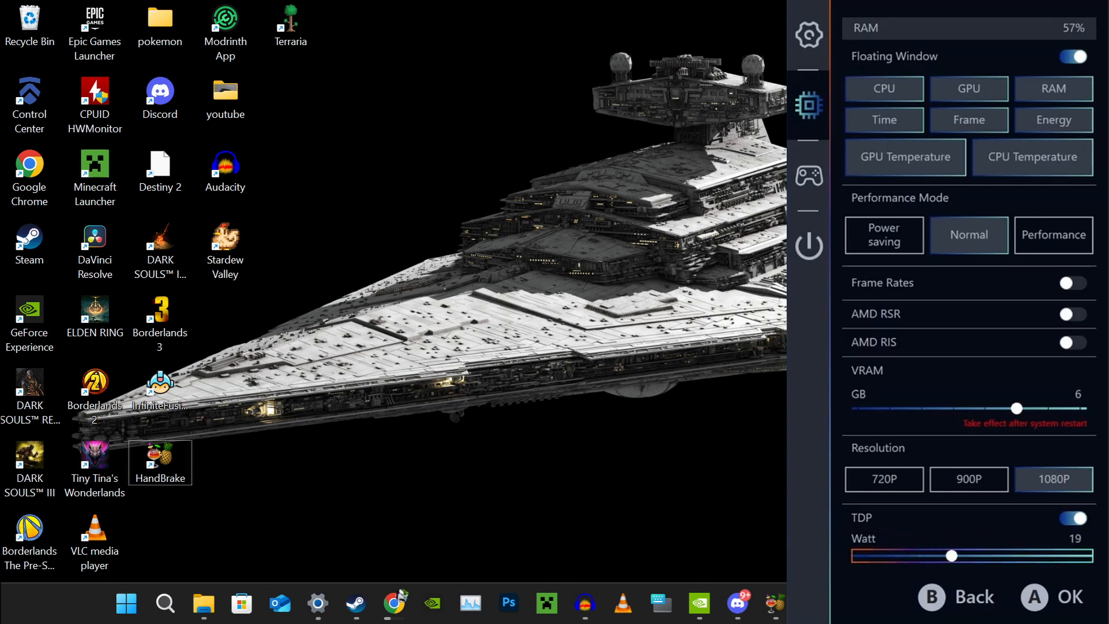
{"action": "left_click_drag", "start_coordinate": [952, 555], "coordinate": [1082, 555]}
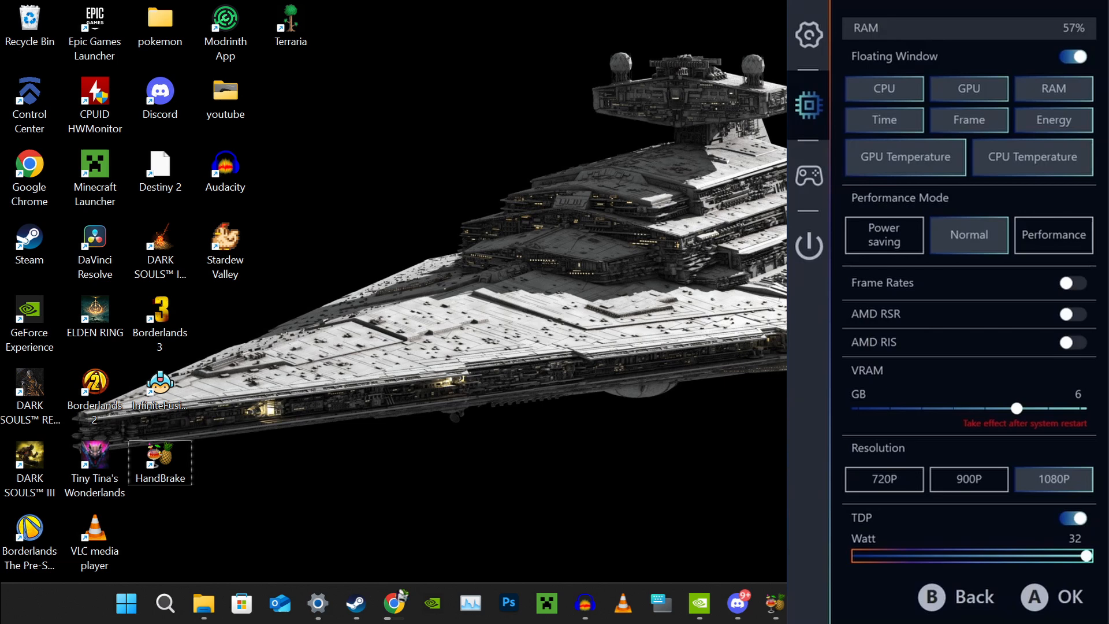
{"action": "left_click", "coordinate": [806, 176]}
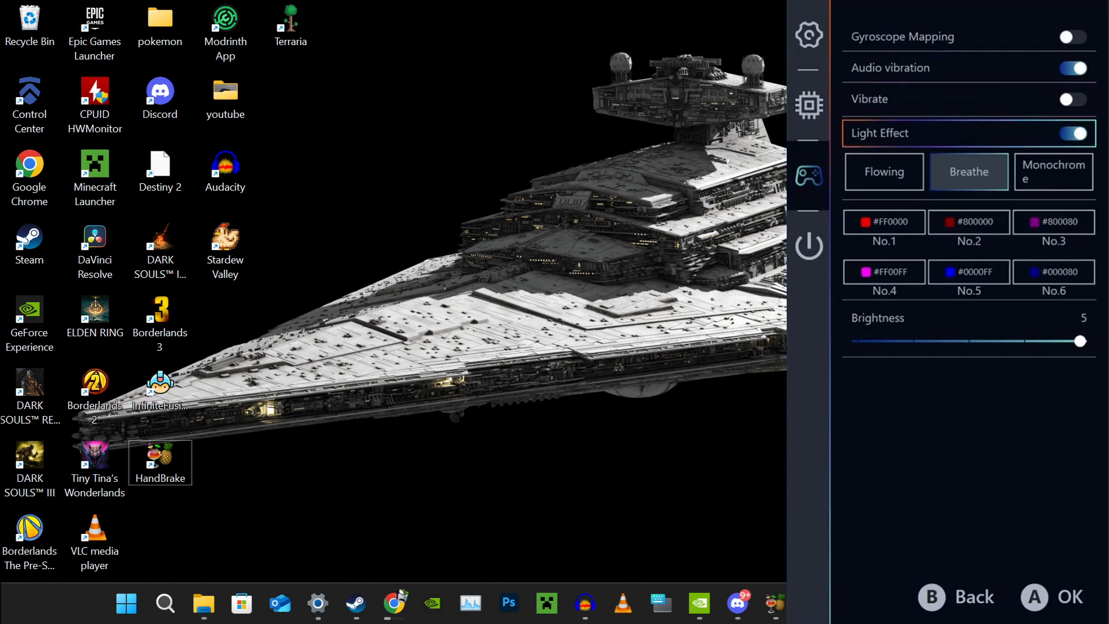
Choose Back to Game Manager from the power tab.
{"action": "left_click", "coordinate": [808, 246]}
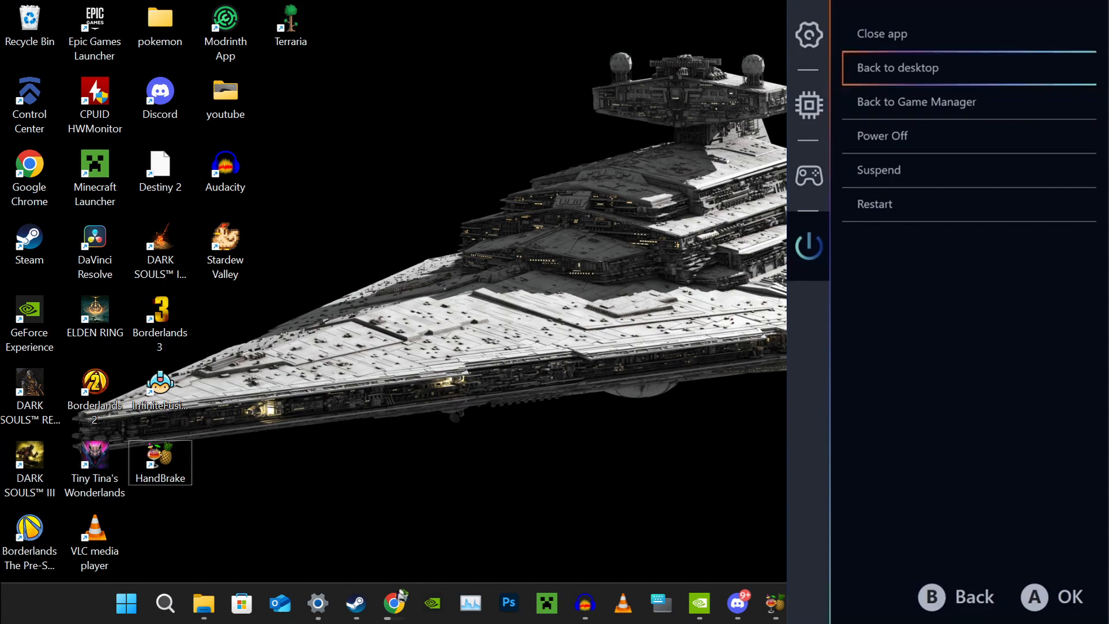
{"action": "left_click", "coordinate": [915, 101]}
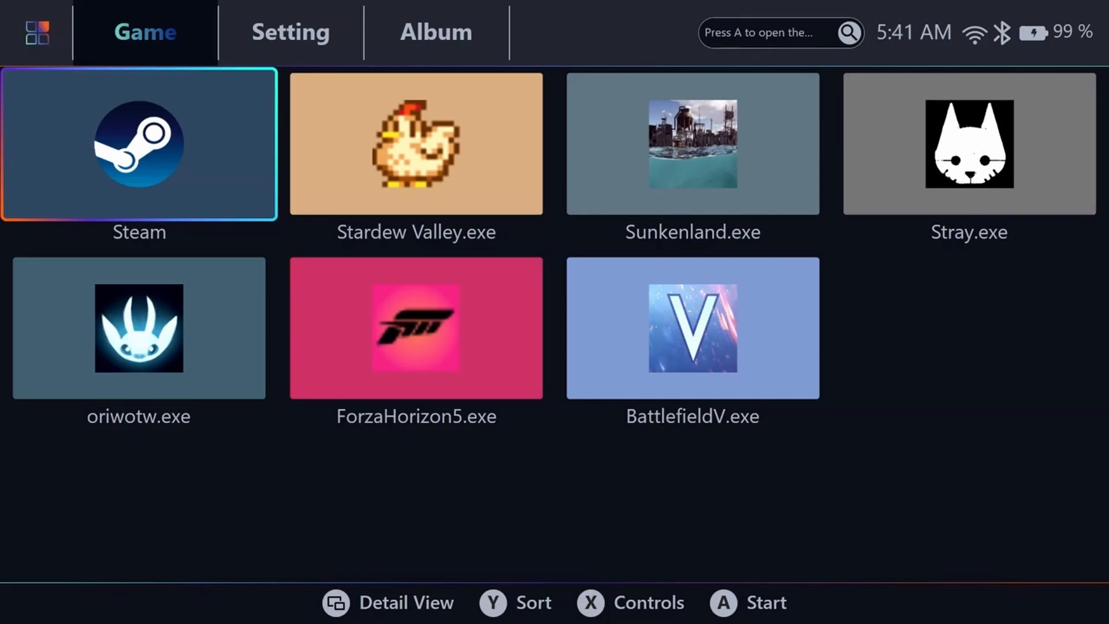
View the Hardware page under Setting, showing Ryzen 7 8840U and 10 GB RAM.
{"action": "left_click", "coordinate": [290, 31]}
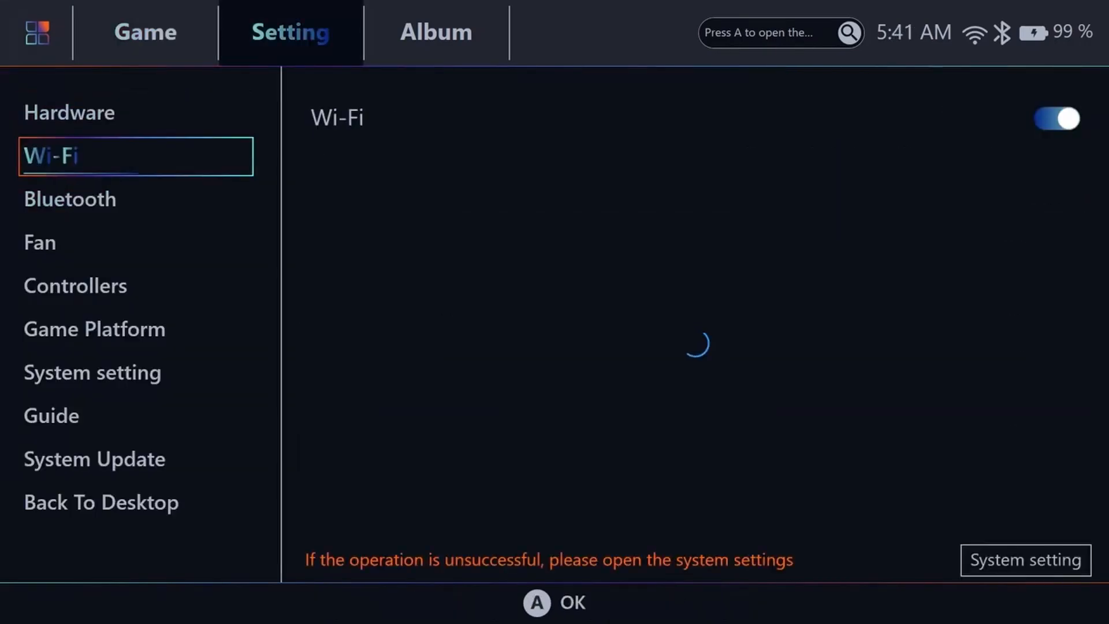
{"action": "left_click", "coordinate": [69, 112]}
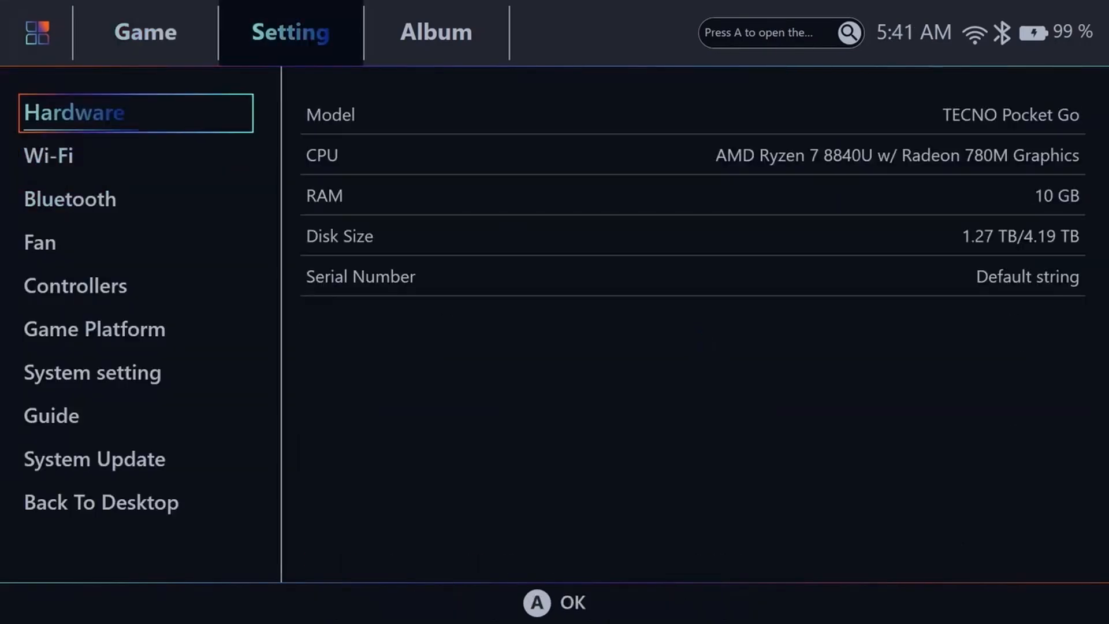